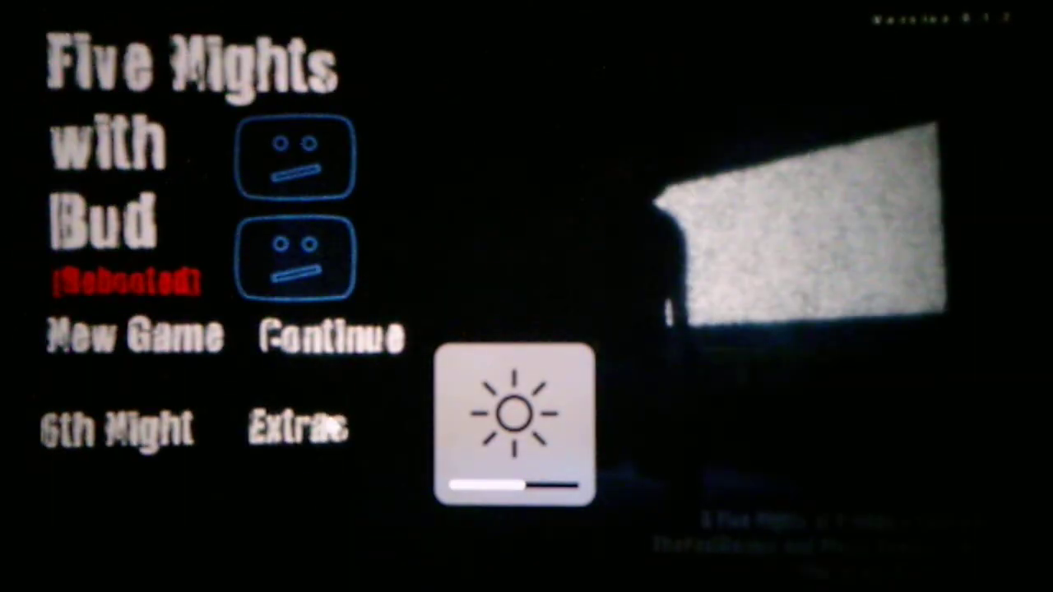
- Select Extras on the title menu to show Characters, Cheats and Custom Night
left_click(296, 426)
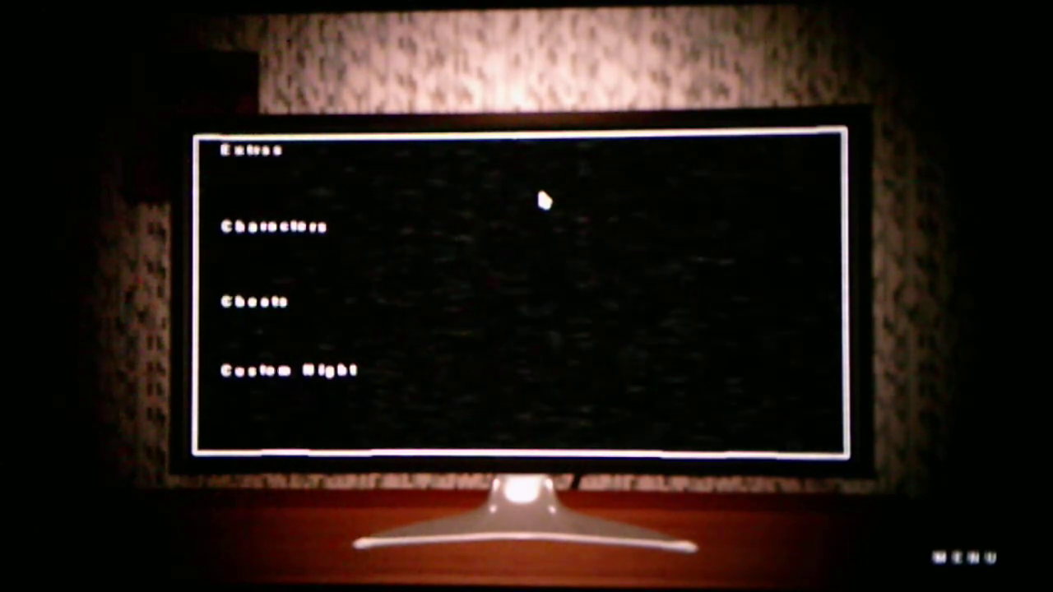